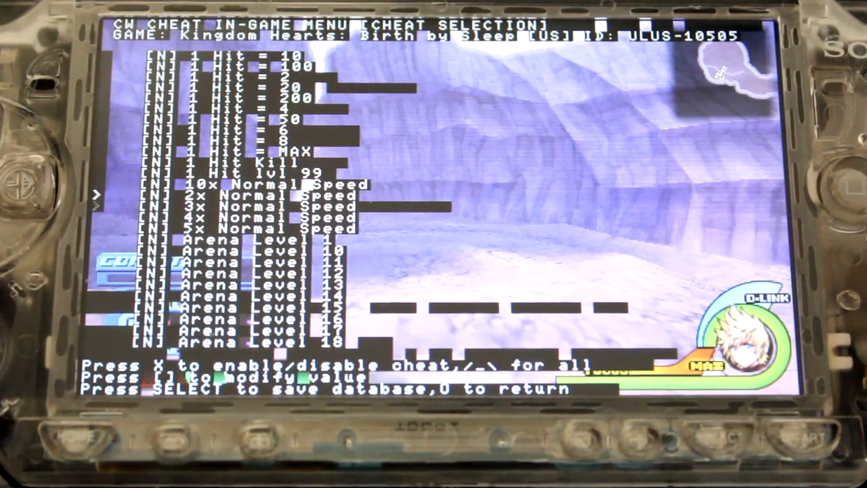
Step: Scroll the Birth by Sleep cheat list down to the Character entries, reaching Ventus (Armor)
scroll(down, 3)
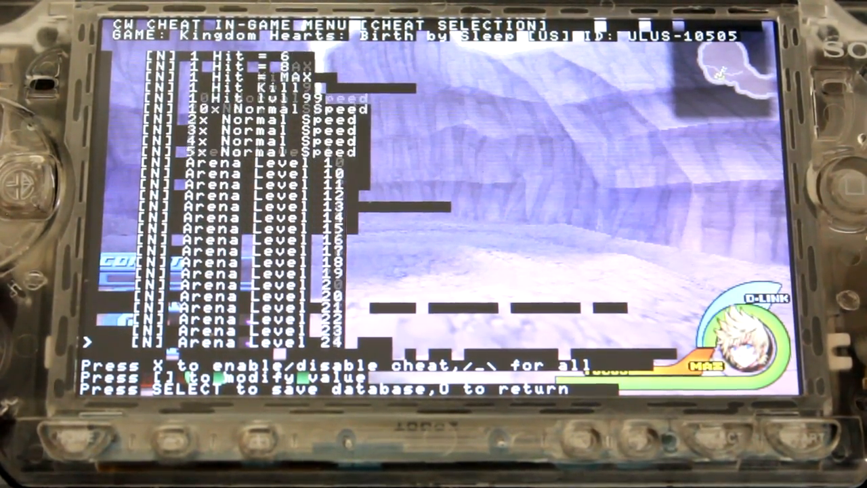
scroll(down, 3)
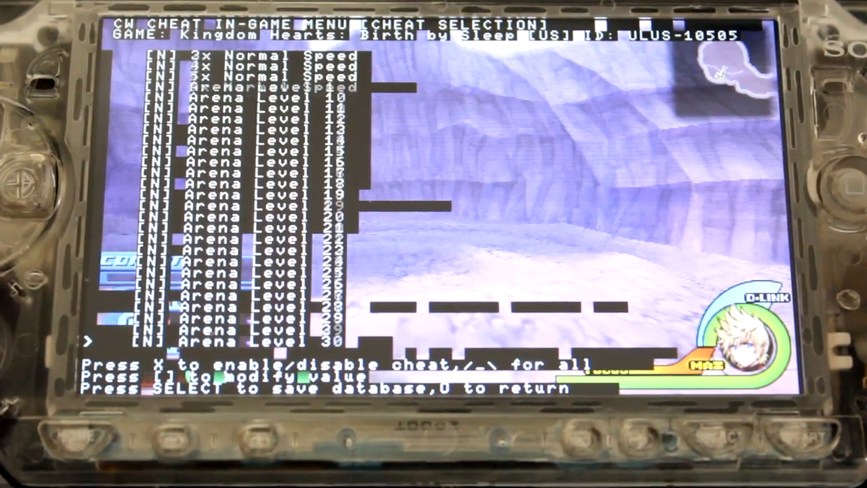
scroll(down, 3)
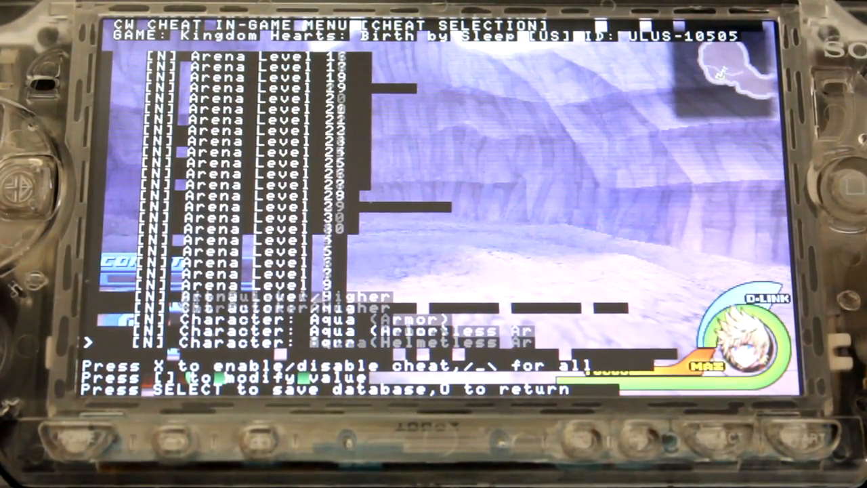
scroll(down, 3)
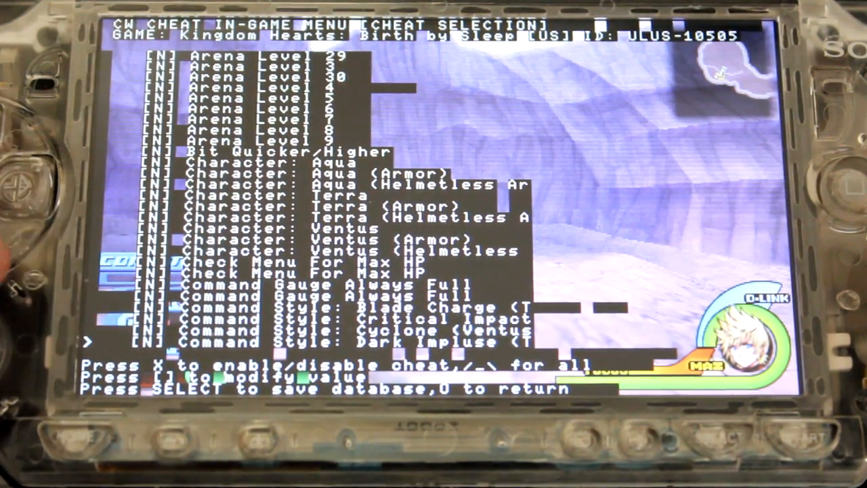
scroll(down, 3)
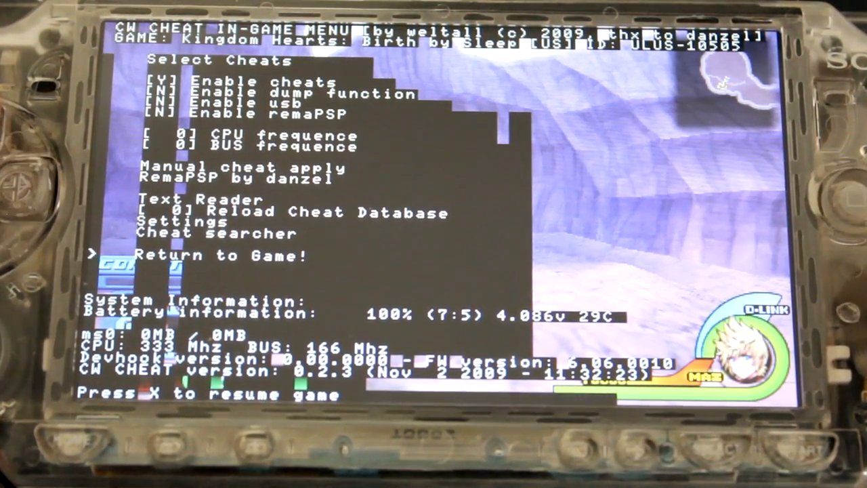
Step: Confirm Return to Game! so Birth by Sleep resumes with cheats enabled
key(X)
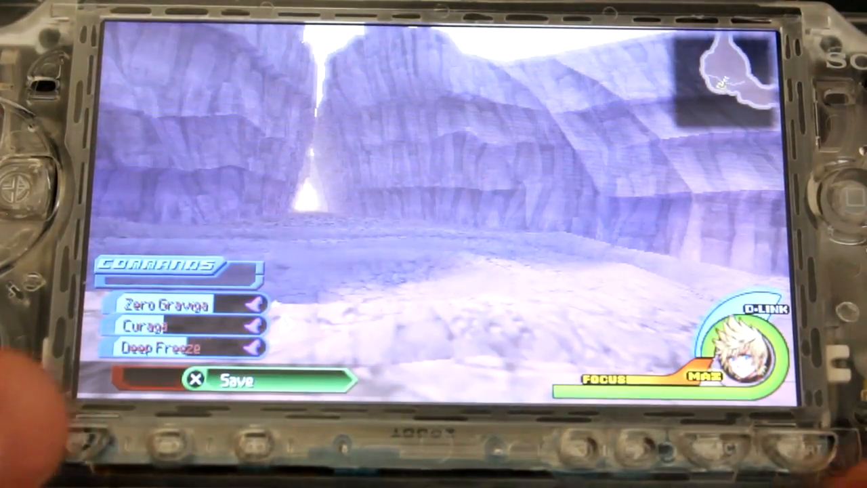